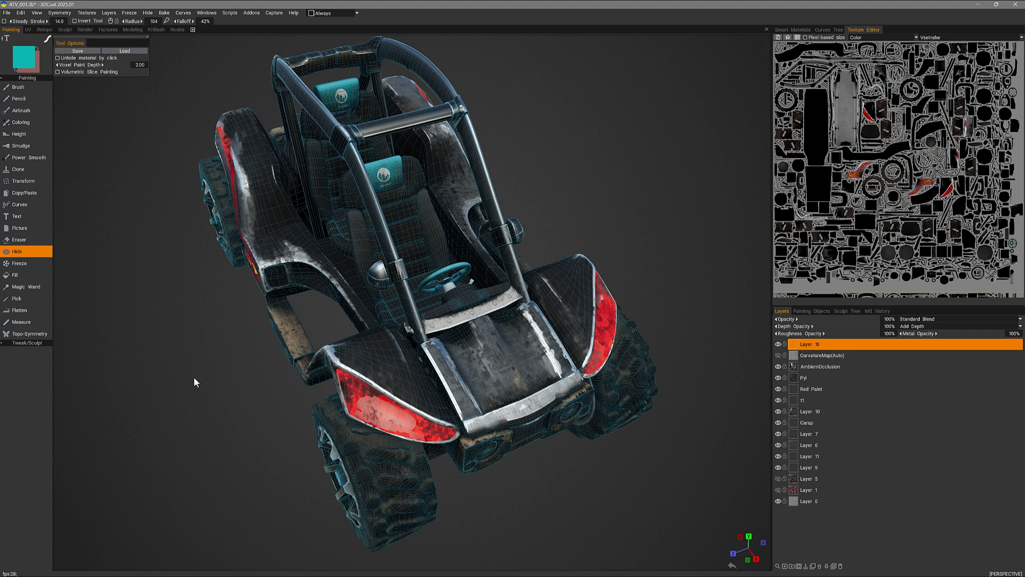
{"action": "mouse_move", "coordinate": [135, 283]}
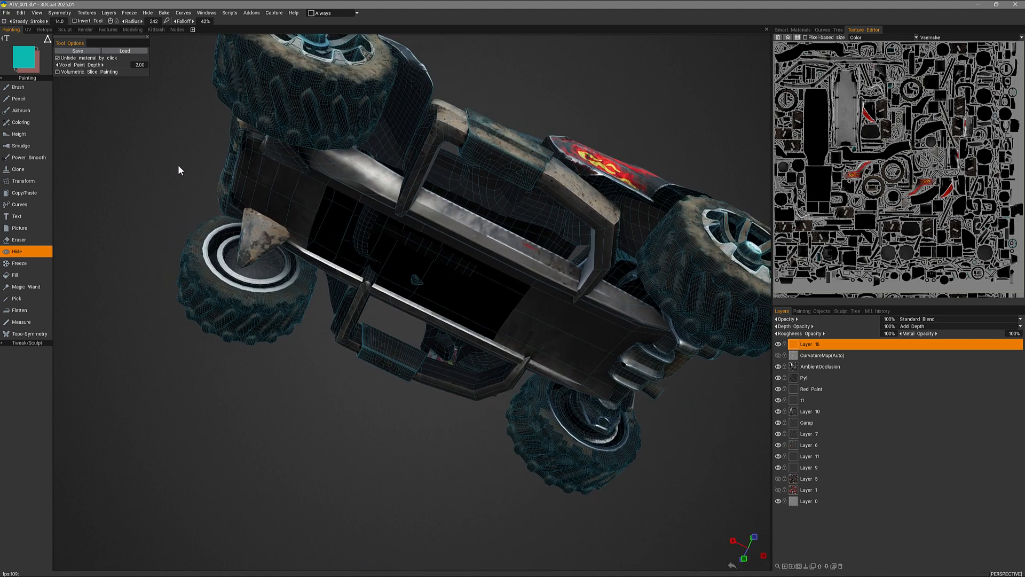
- Restore all hidden polygons via Hide > Unhide All so the underside panel is whole
{"action": "left_click", "coordinate": [147, 13]}
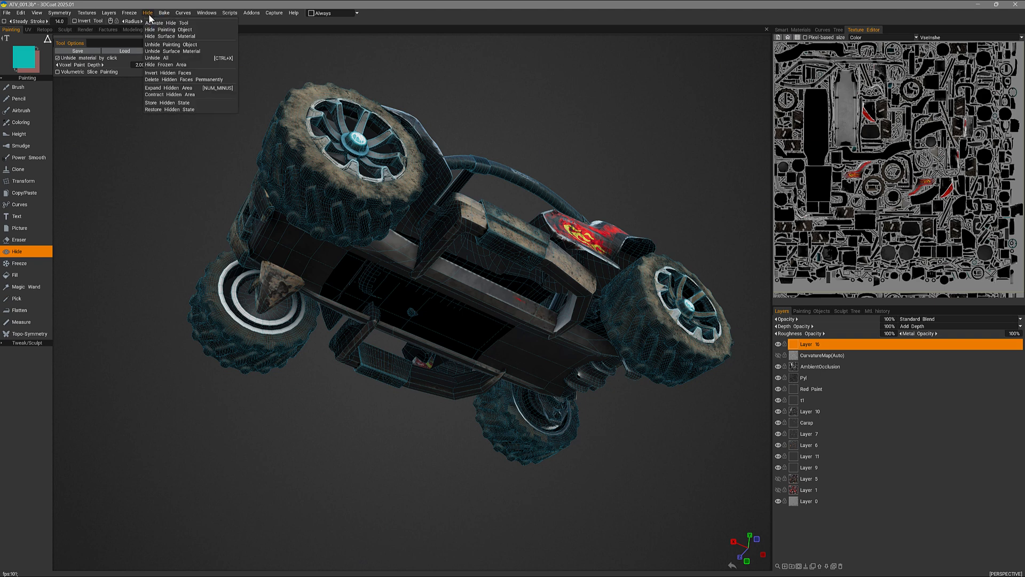
{"action": "mouse_move", "coordinate": [190, 58]}
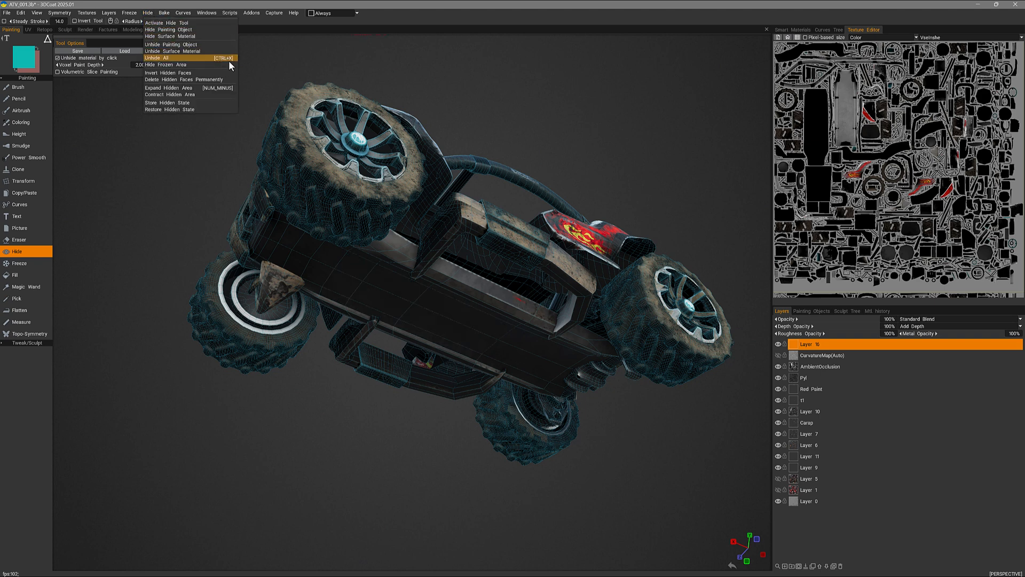
{"action": "left_click", "coordinate": [157, 58]}
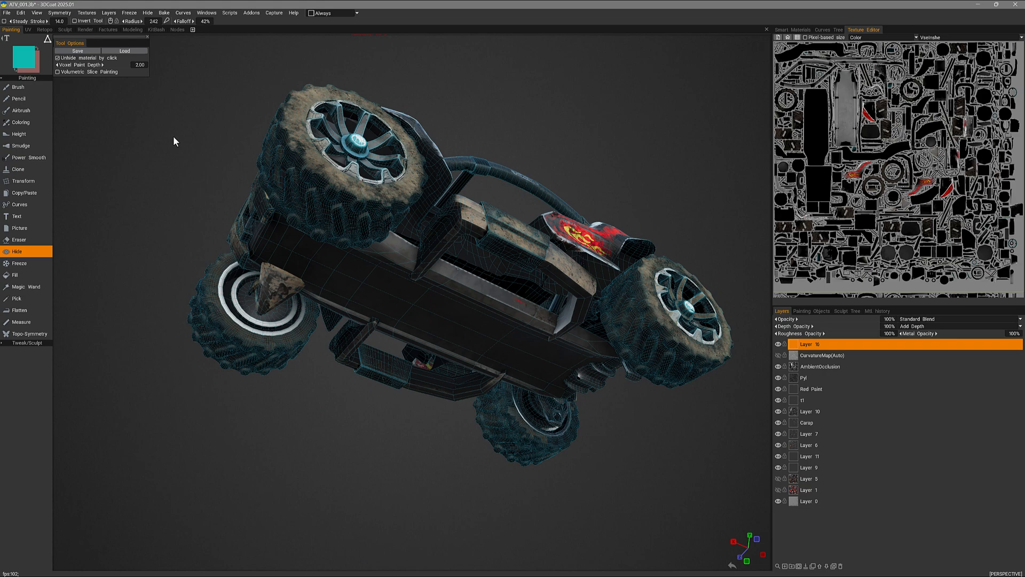